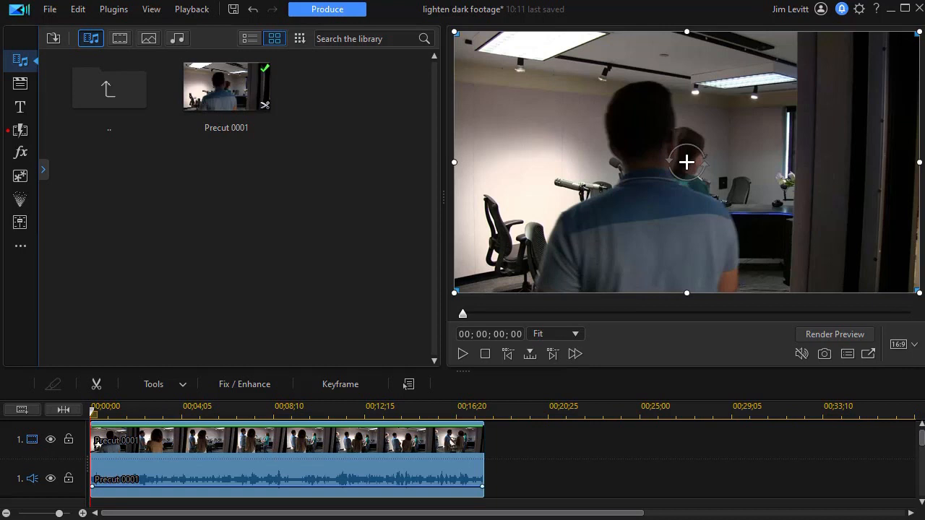
mouse_move(448, 445)
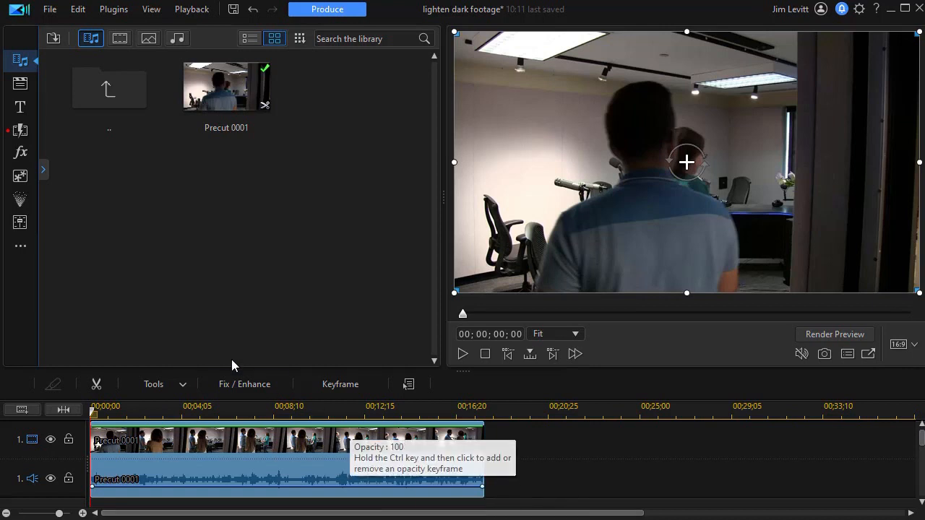
mouse_move(327, 263)
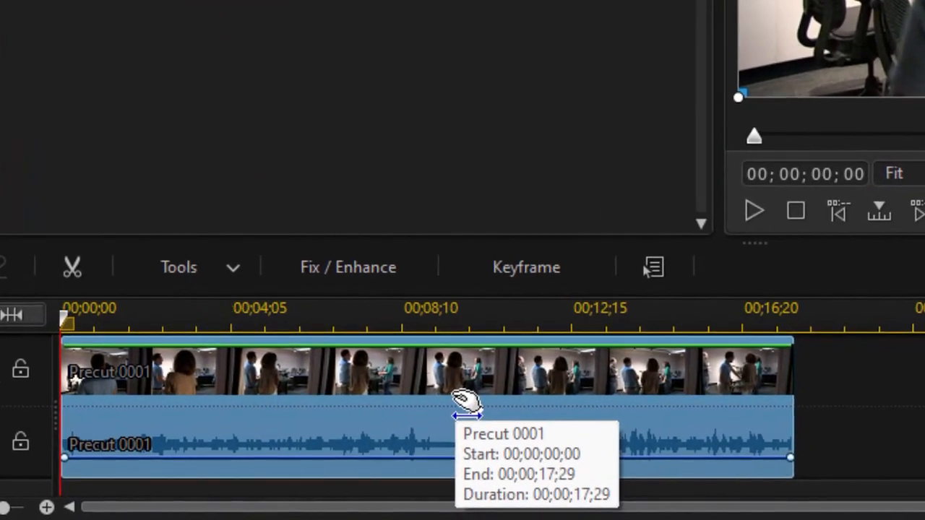
mouse_move(347, 266)
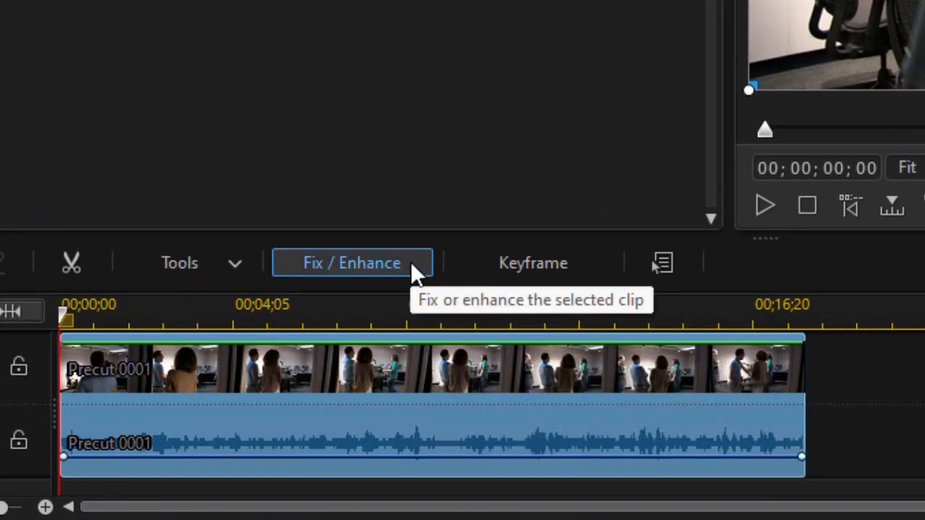
Enable Color Adjustment under Fix / Enhance and raise the clip's exposure.
click(353, 263)
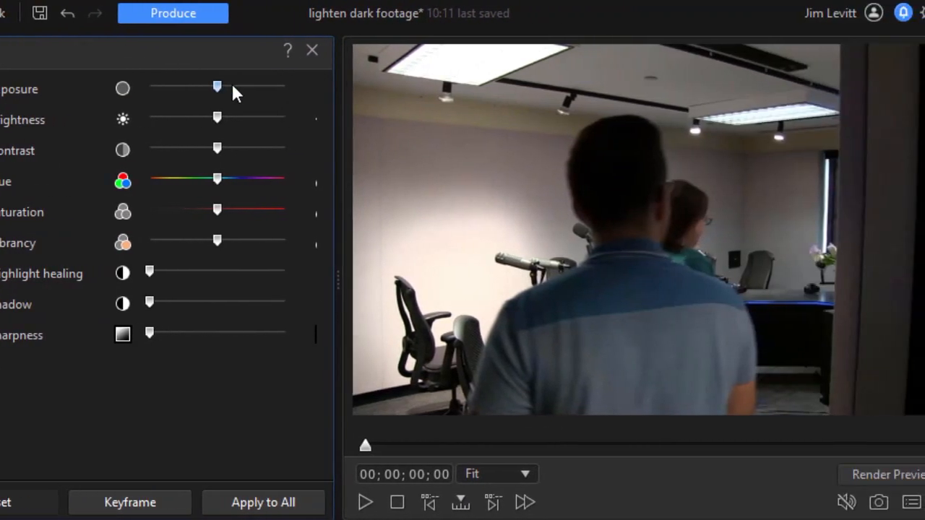
drag(217, 87, 245, 87)
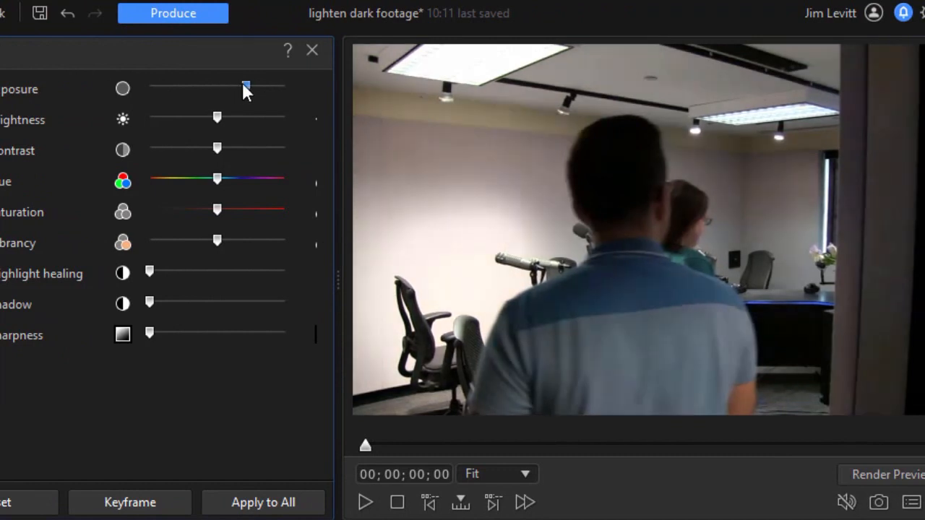
drag(246, 88, 251, 88)
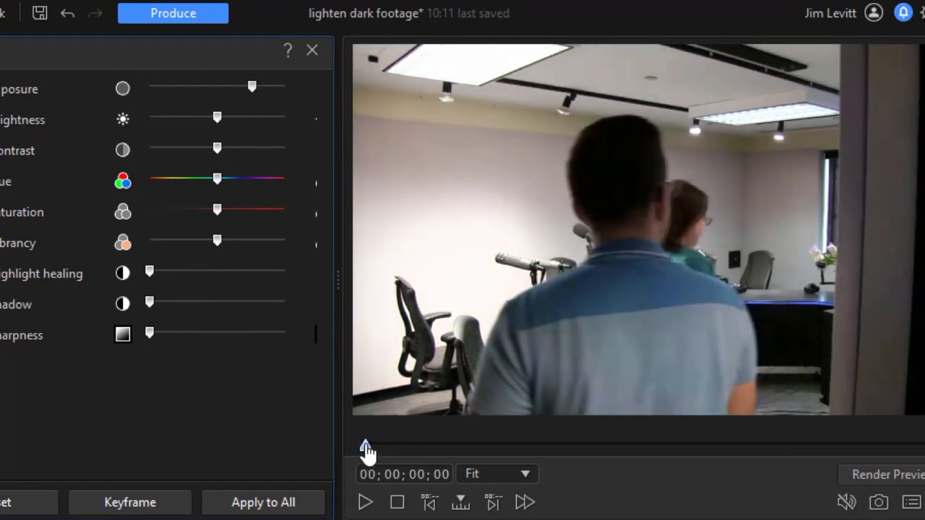
Scrub the preview playhead later into the clip to check the brightened frames.
drag(364, 445, 639, 445)
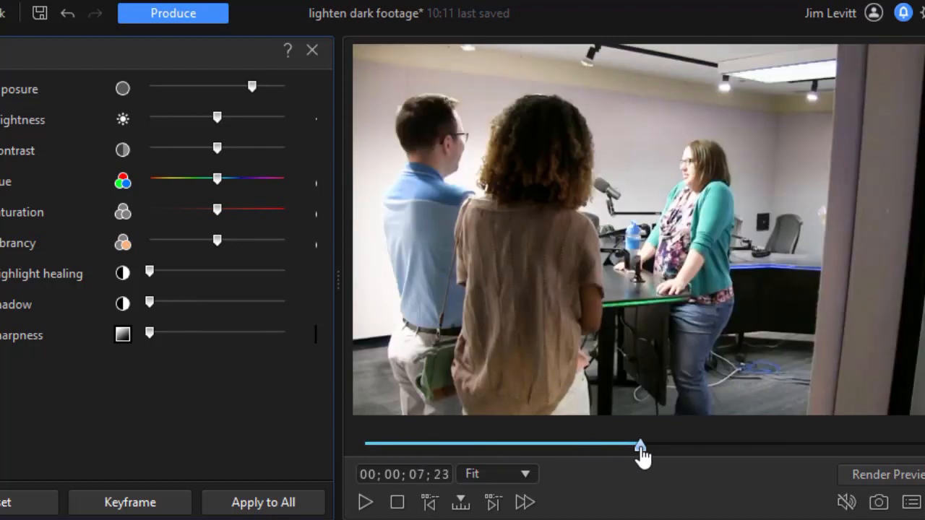
drag(639, 444, 738, 444)
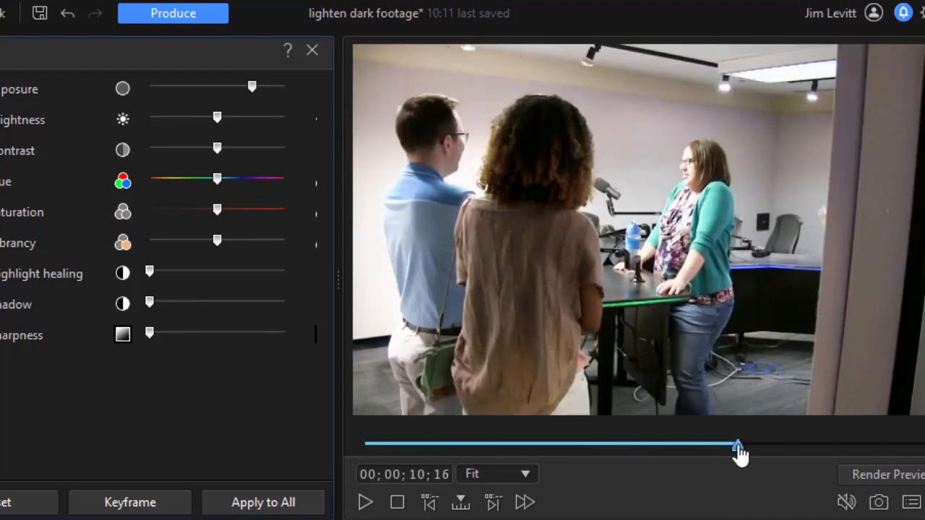
drag(737, 443, 736, 445)
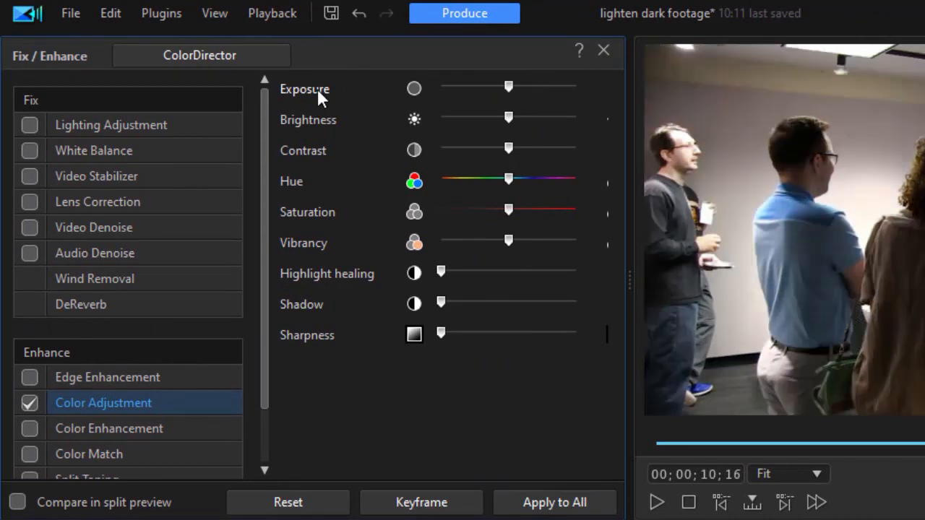
mouse_move(210, 390)
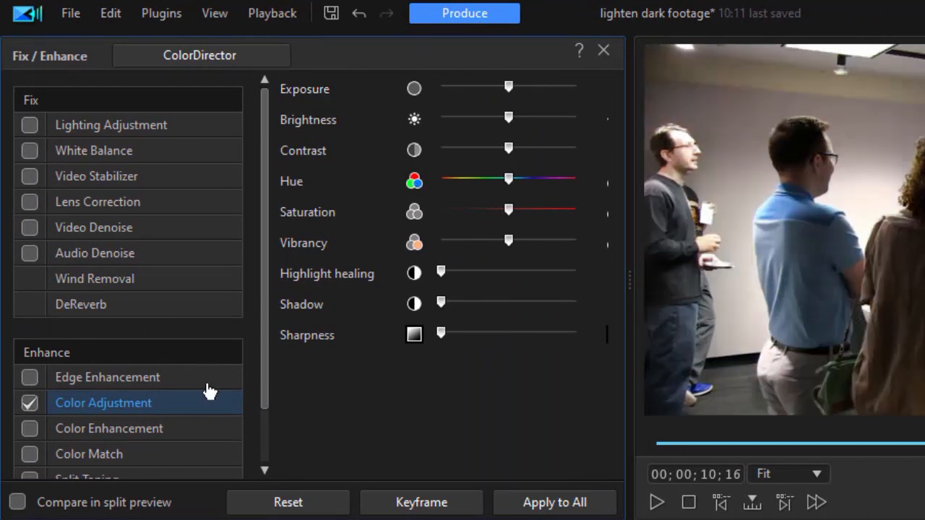
Switch off Color Adjustment and enable Lighting Adjustment on the clip.
click(29, 402)
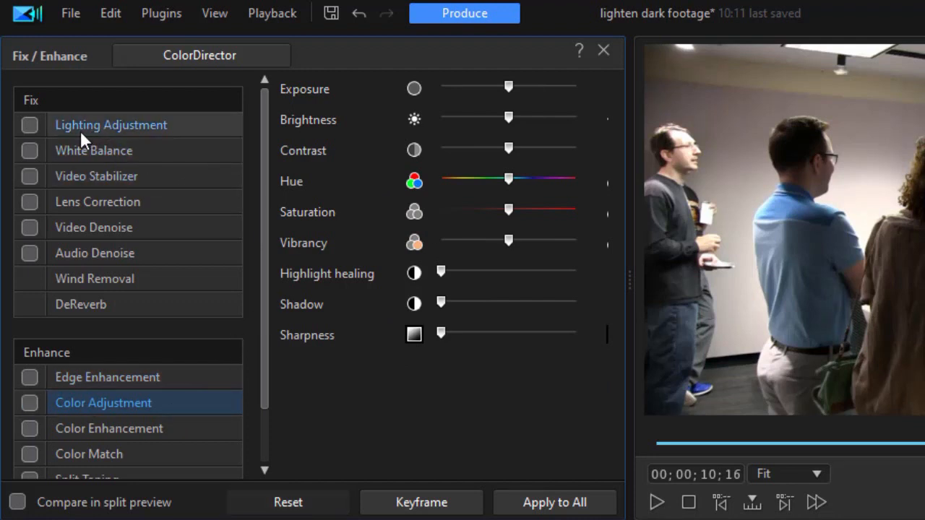
click(29, 124)
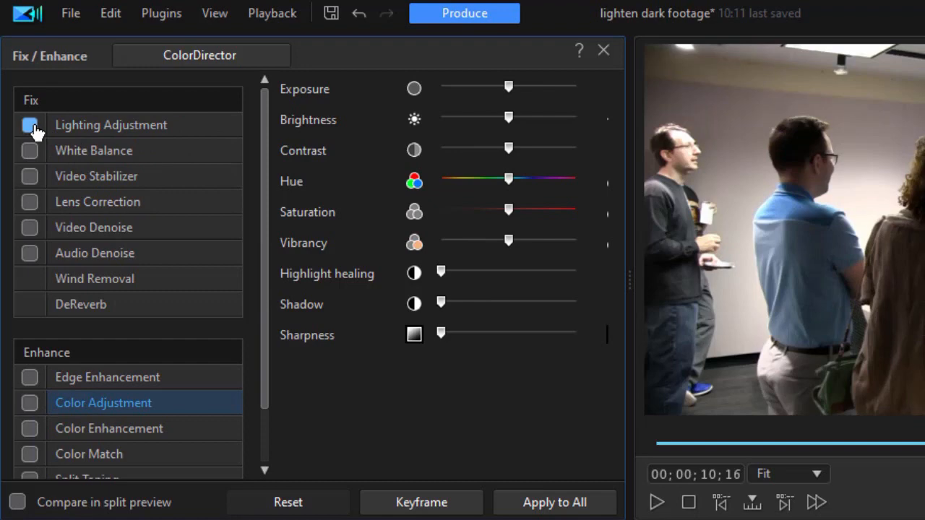
click(28, 124)
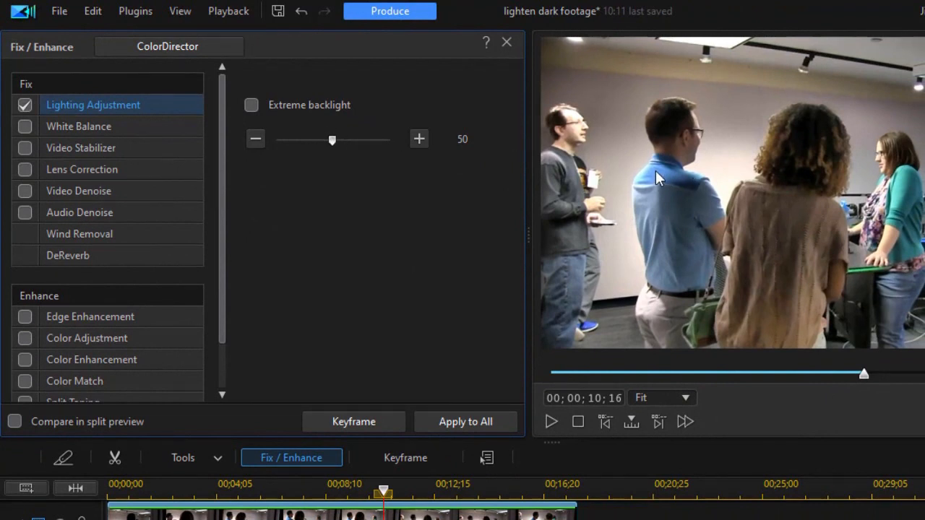
mouse_move(720, 70)
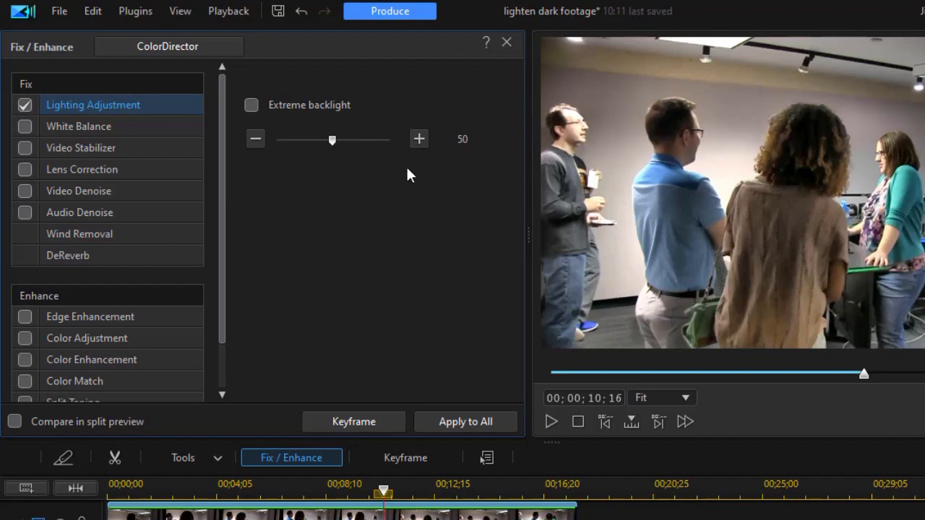
Raise the backlight correction, overshooting to about 79, then settle it at 75.
drag(332, 139, 350, 139)
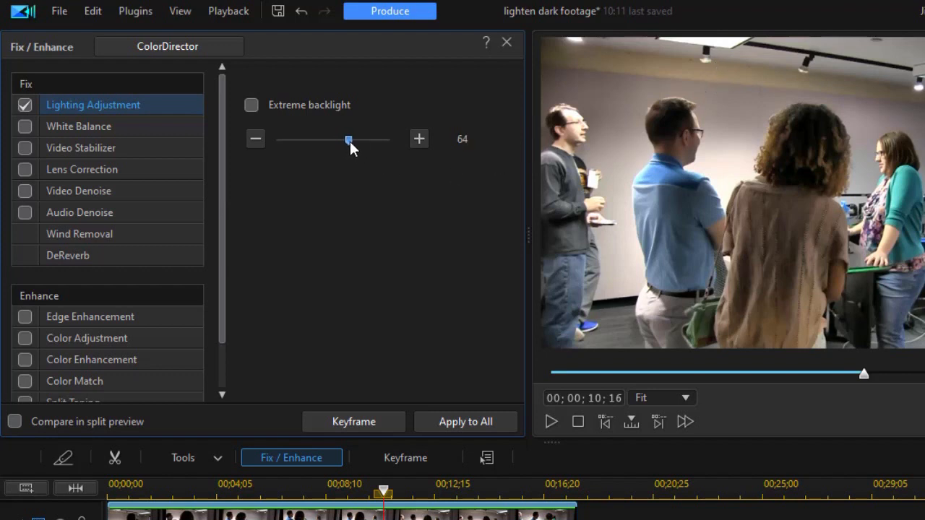
drag(348, 139, 352, 139)
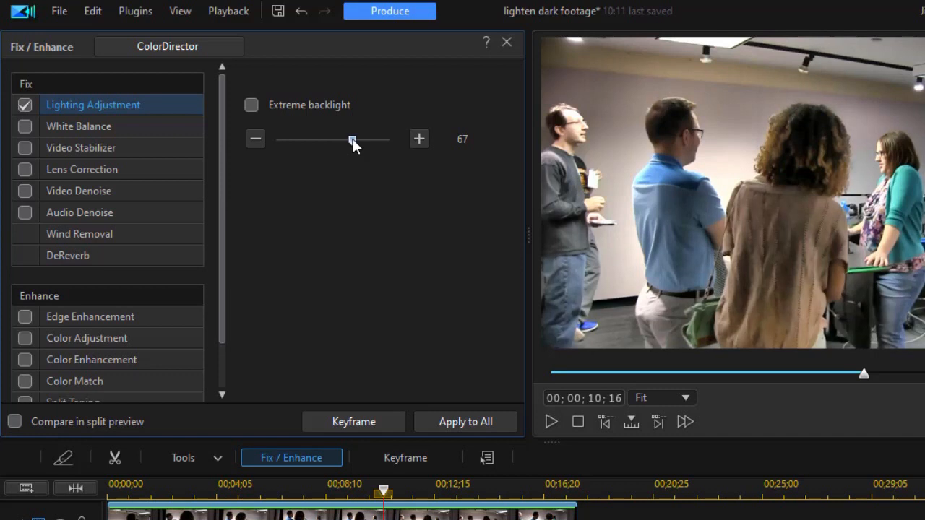
drag(353, 139, 365, 139)
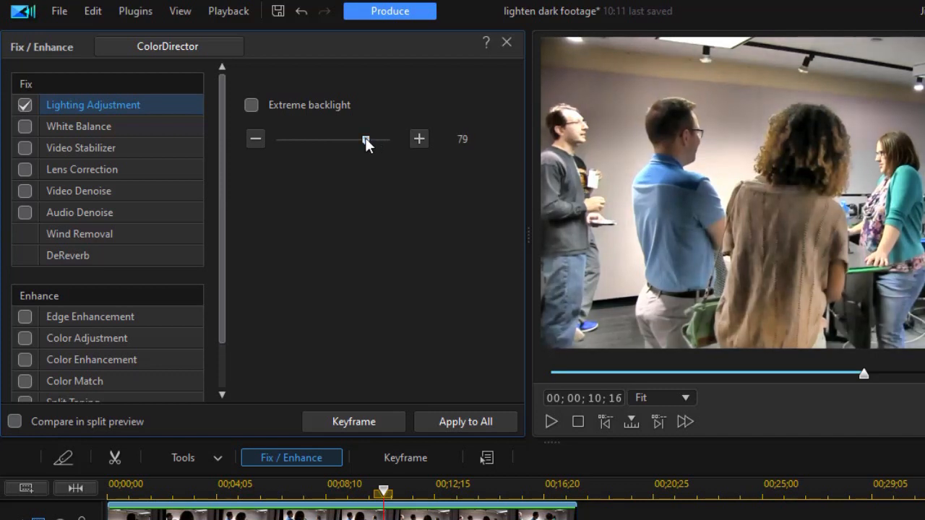
drag(367, 139, 361, 139)
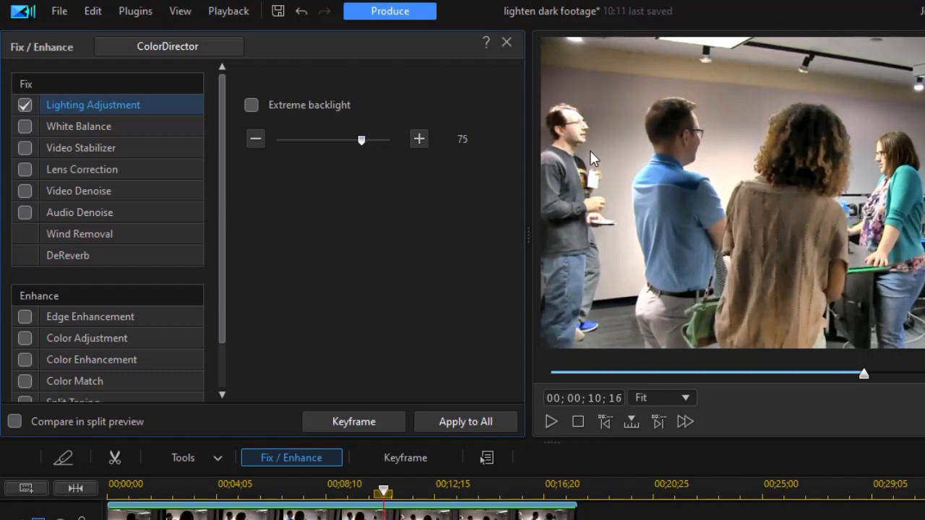
mouse_move(694, 123)
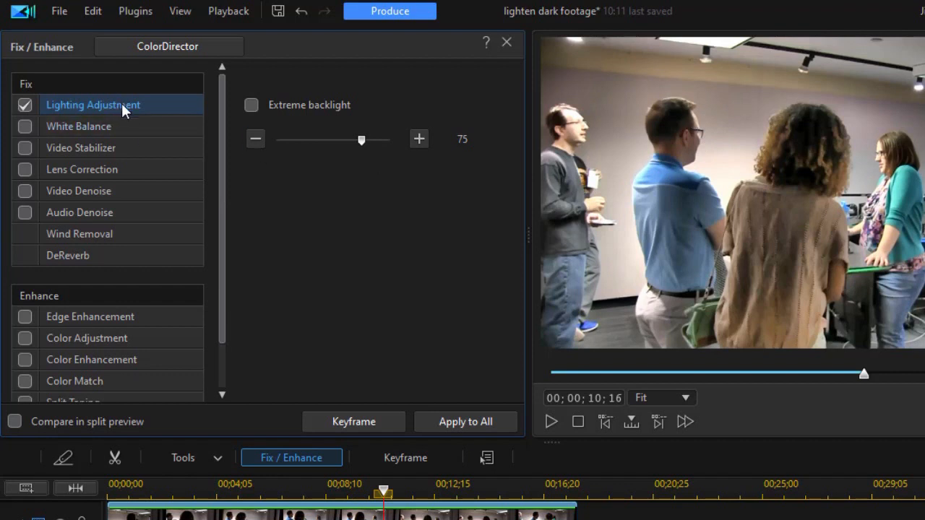
mouse_move(69, 310)
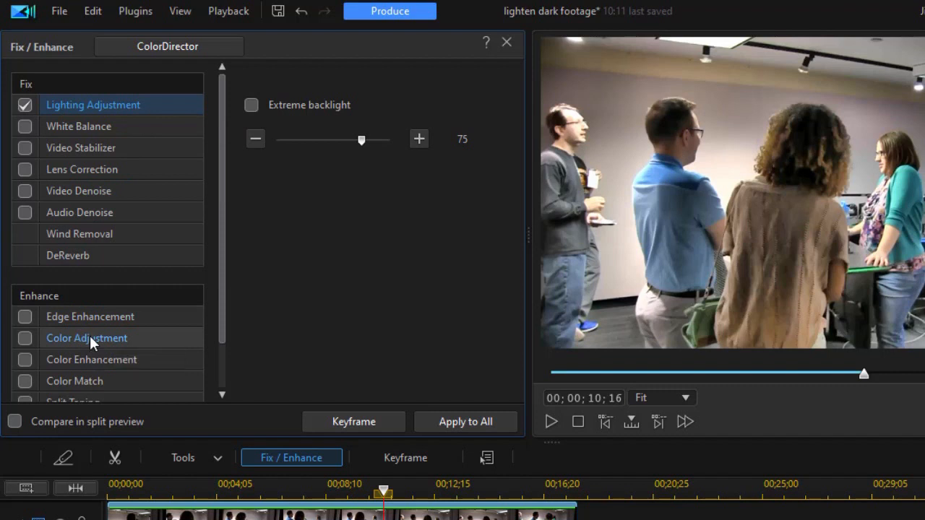
Re-enable Color Adjustment and drag the Shadow slider well to the right.
click(87, 338)
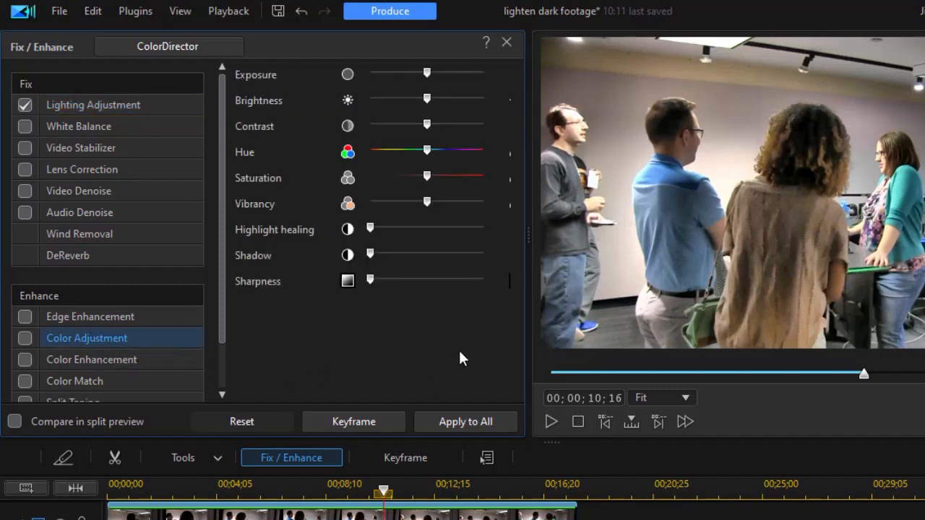
mouse_move(463, 295)
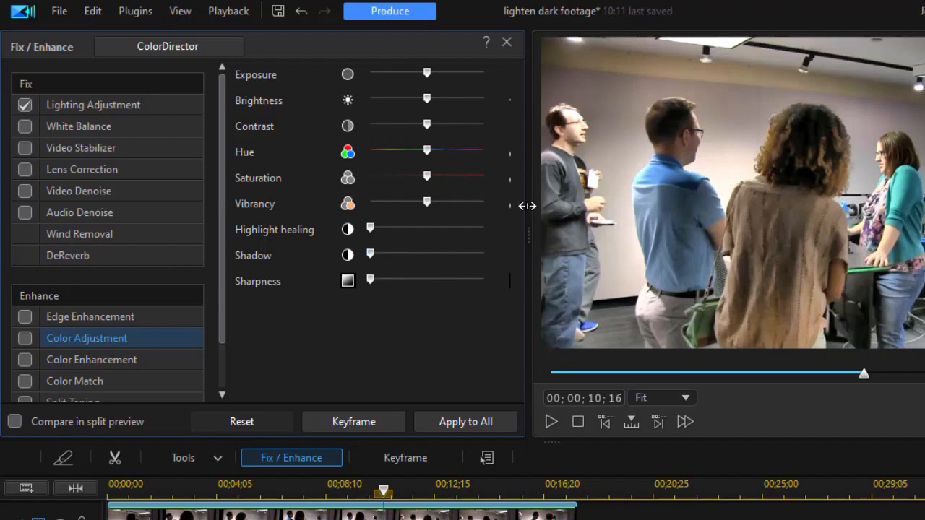
mouse_move(527, 231)
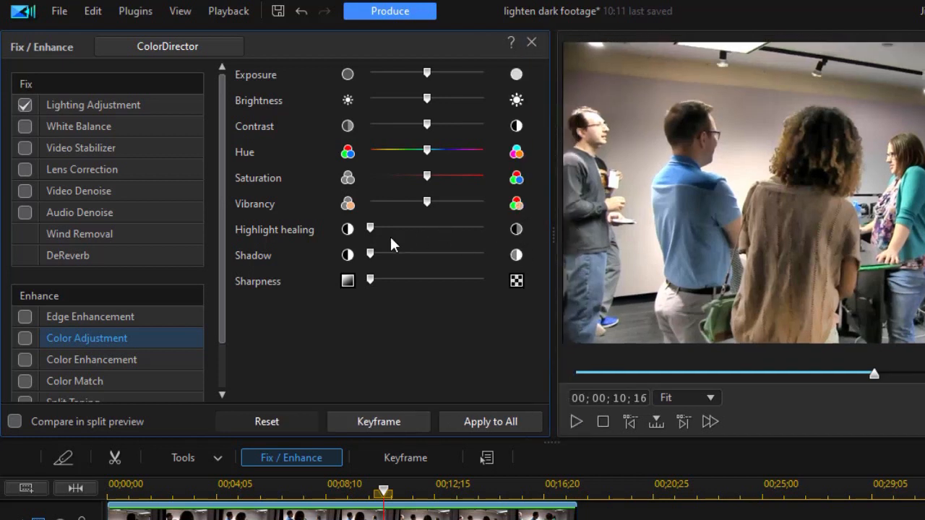
mouse_move(373, 254)
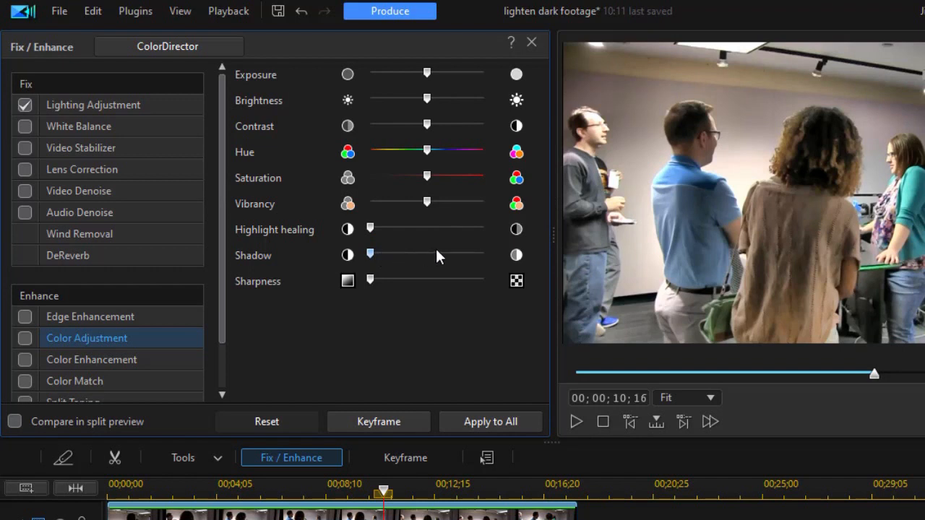
drag(370, 255, 426, 254)
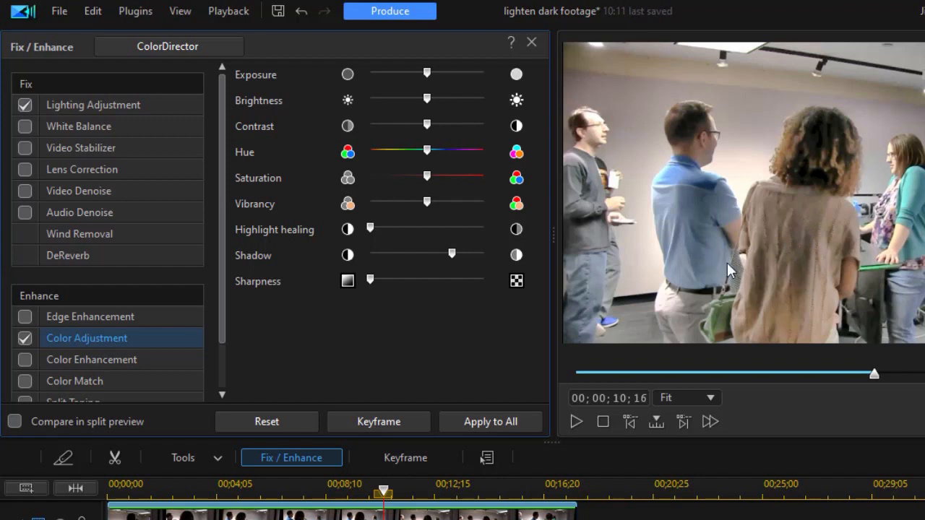
mouse_move(769, 261)
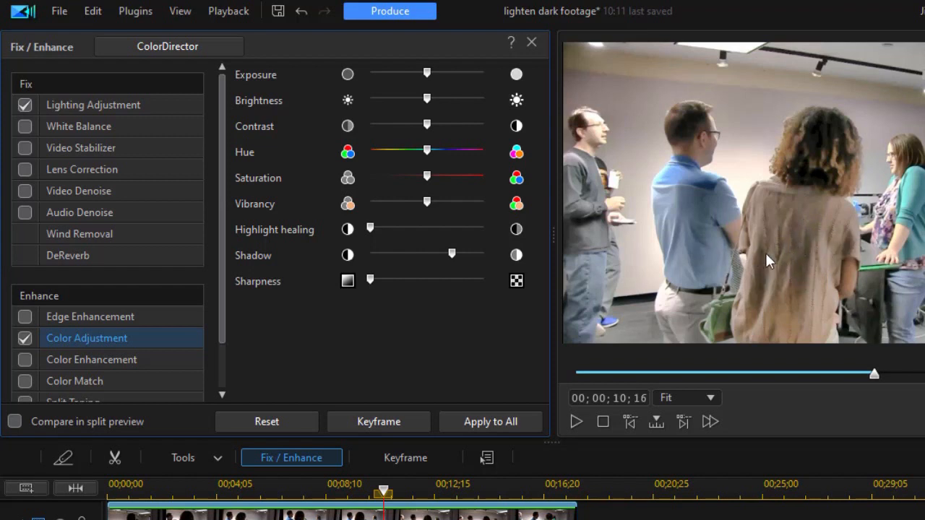
mouse_move(769, 253)
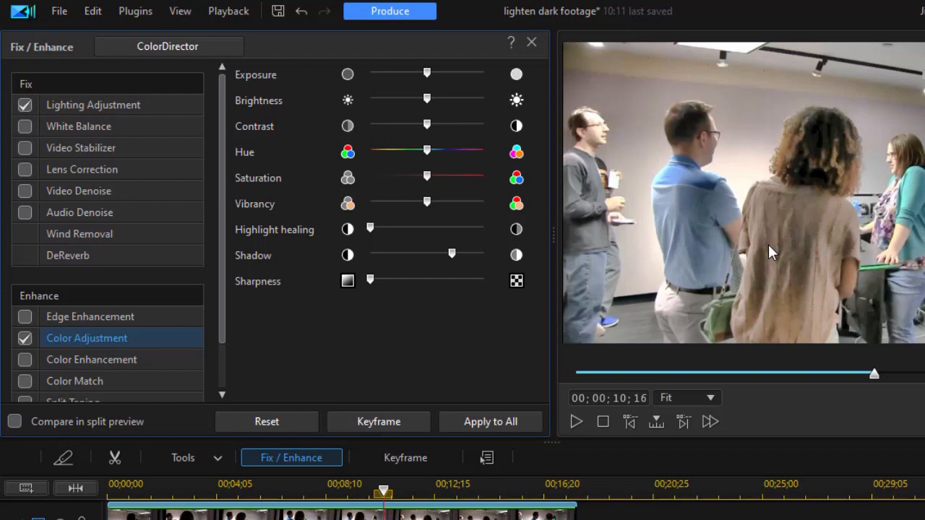
mouse_move(711, 268)
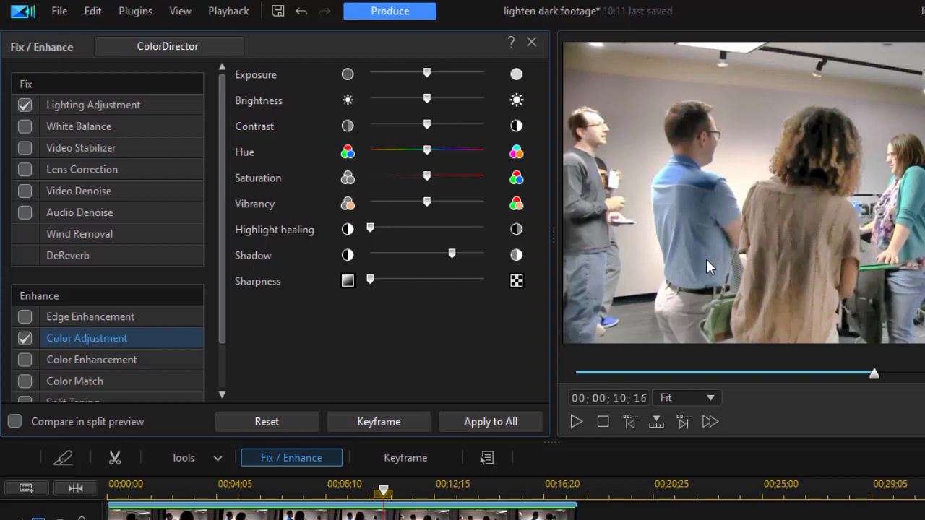
mouse_move(370, 280)
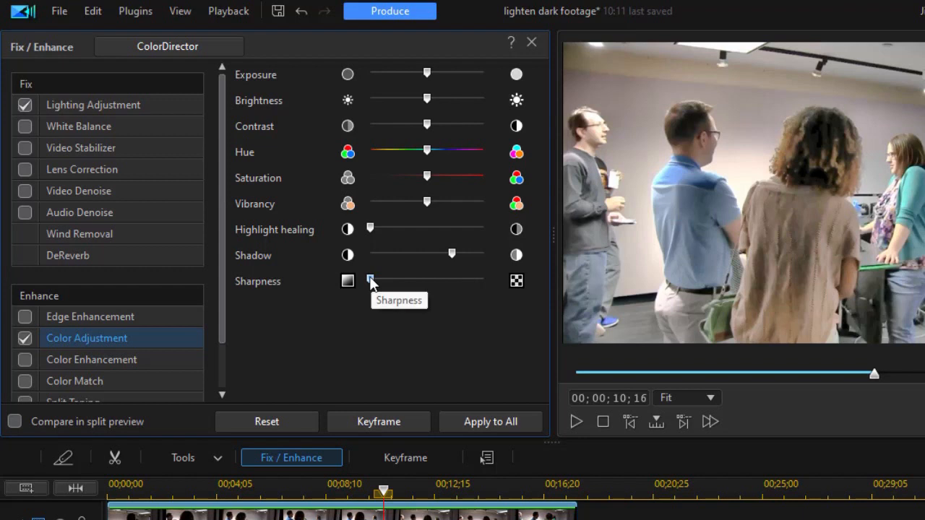
Nudge Sharpness up slightly, boost Vibrancy, and add a little Contrast.
drag(370, 281, 383, 280)
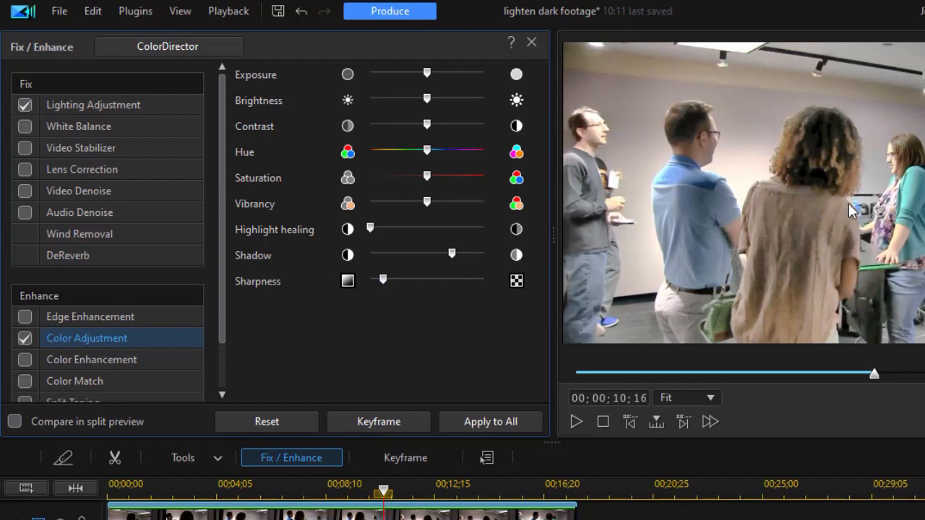
mouse_move(887, 220)
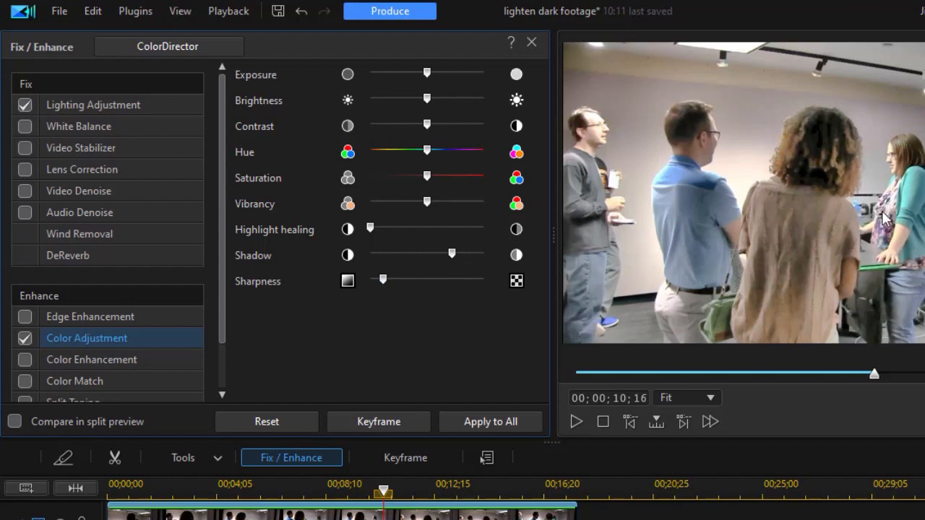
mouse_move(412, 191)
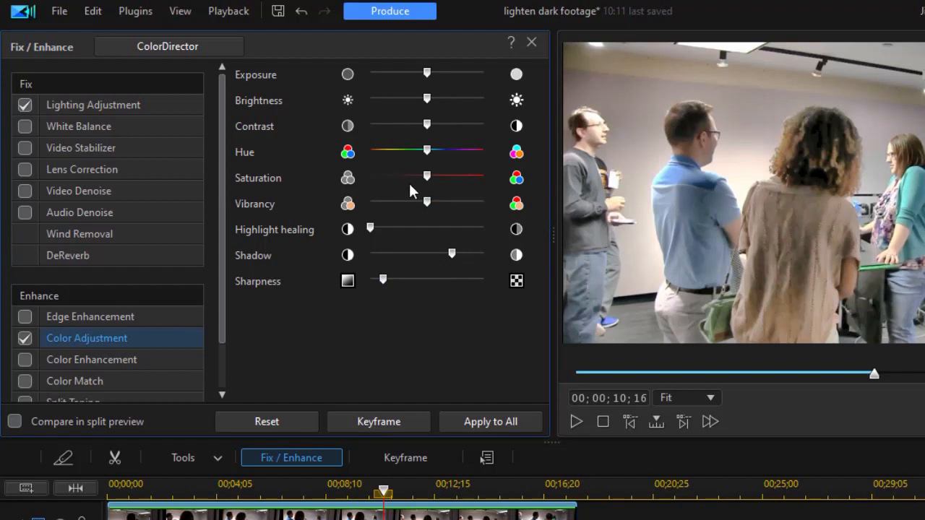
mouse_move(427, 176)
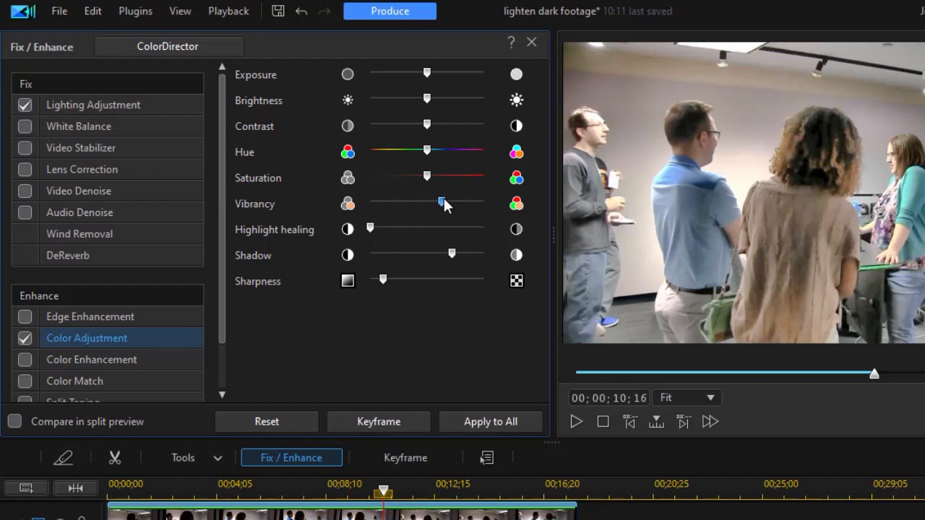
drag(445, 203, 455, 202)
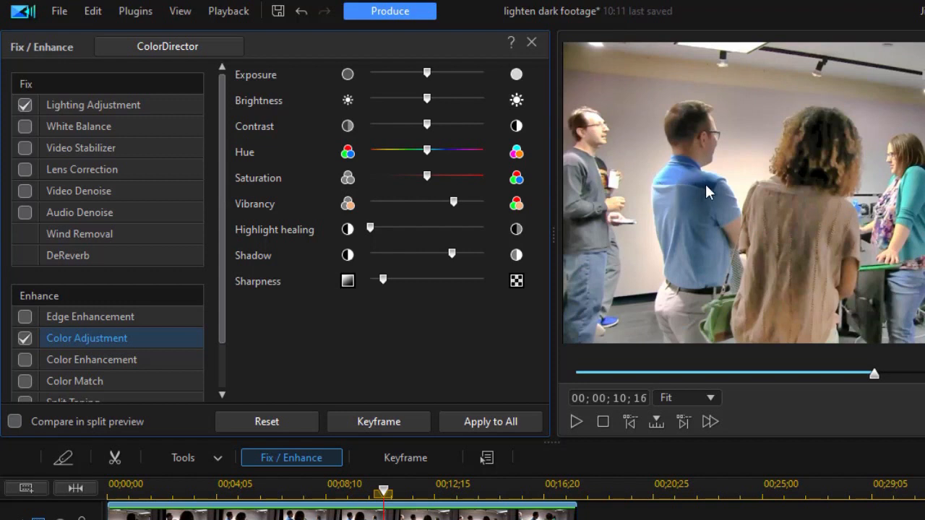
mouse_move(595, 149)
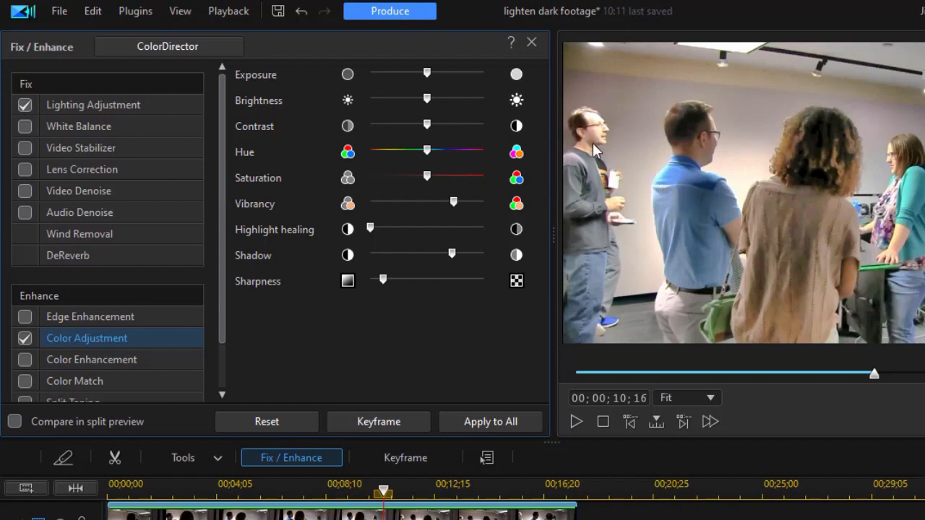
mouse_move(595, 186)
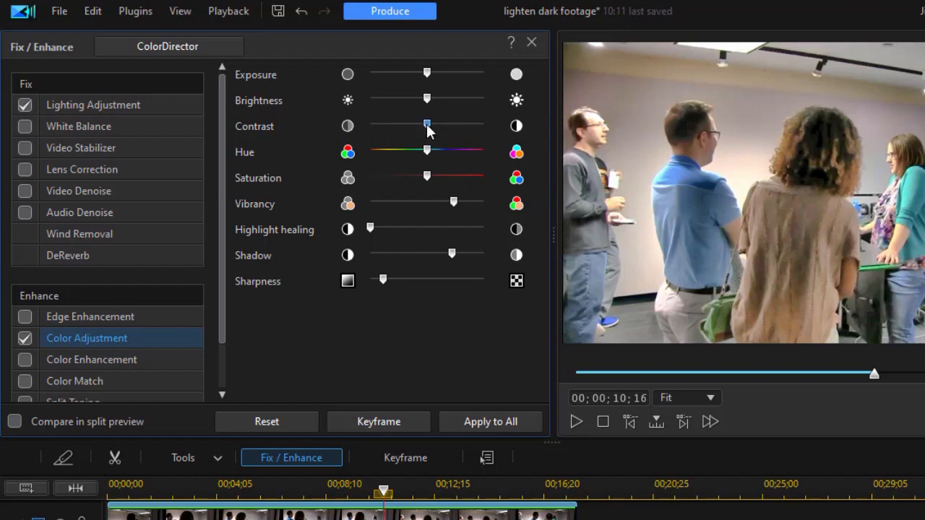
drag(427, 124, 433, 124)
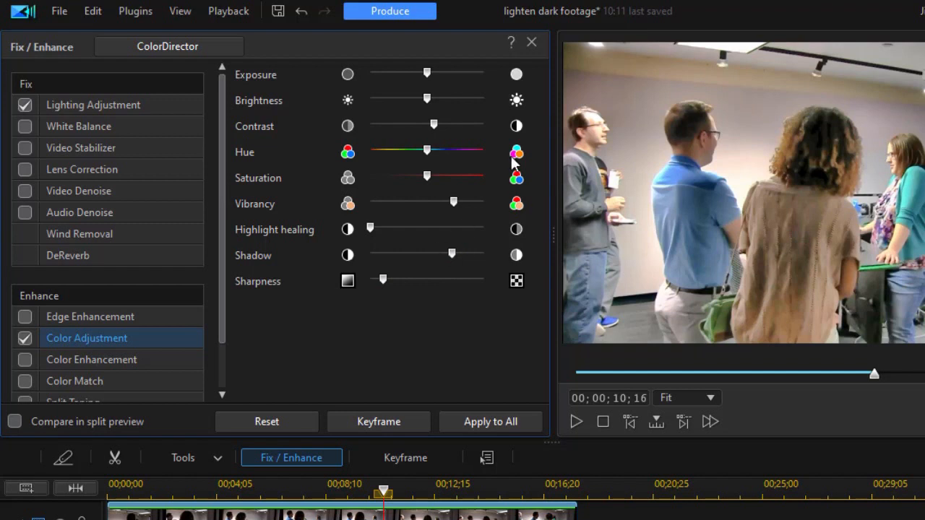
mouse_move(606, 201)
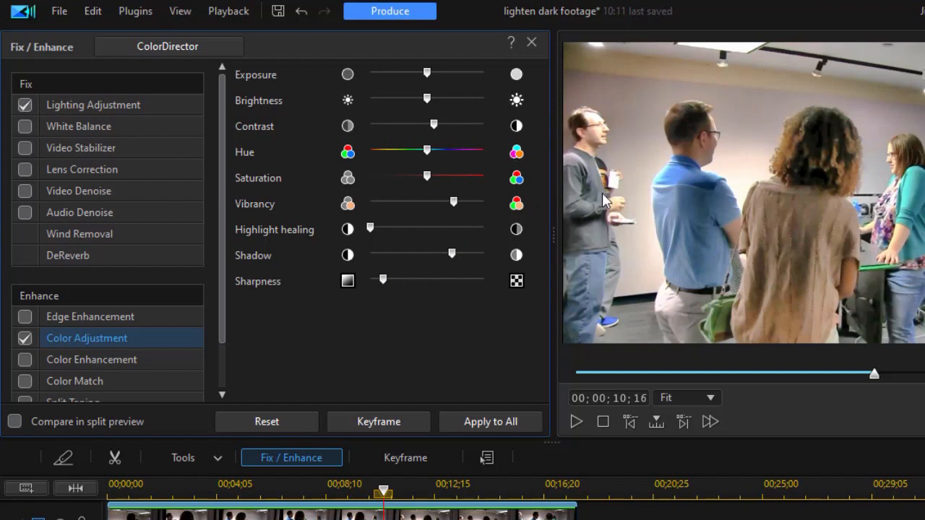
mouse_move(541, 208)
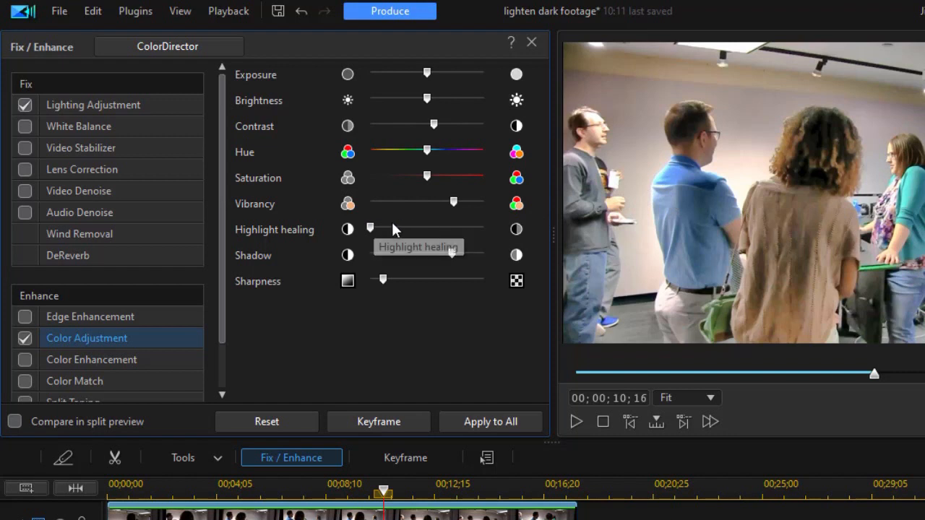
Raise Highlight healing to about midway to recover bright-area detail.
drag(370, 229, 402, 228)
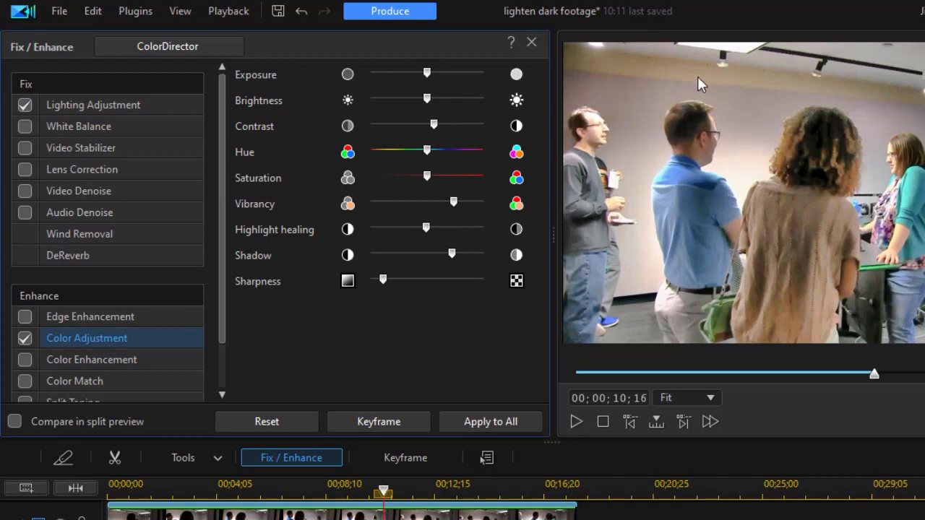
mouse_move(607, 58)
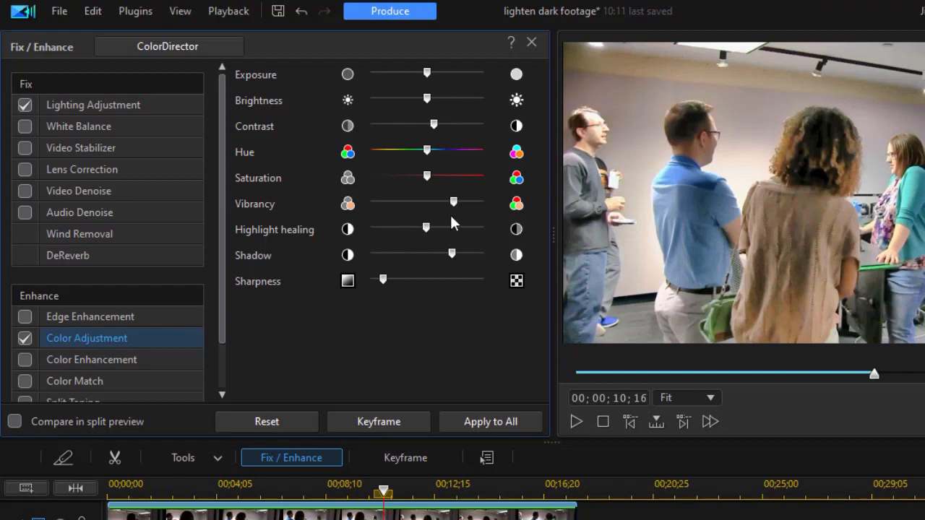
mouse_move(524, 263)
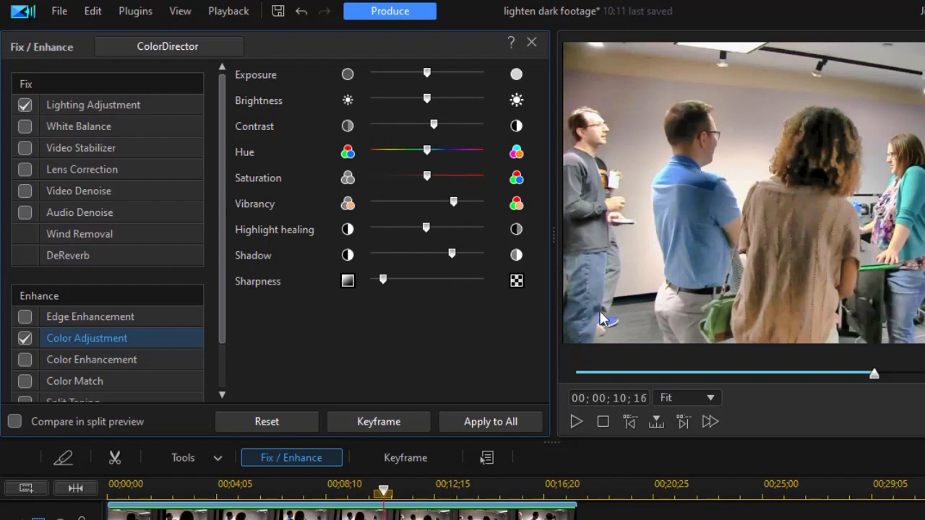
mouse_move(734, 138)
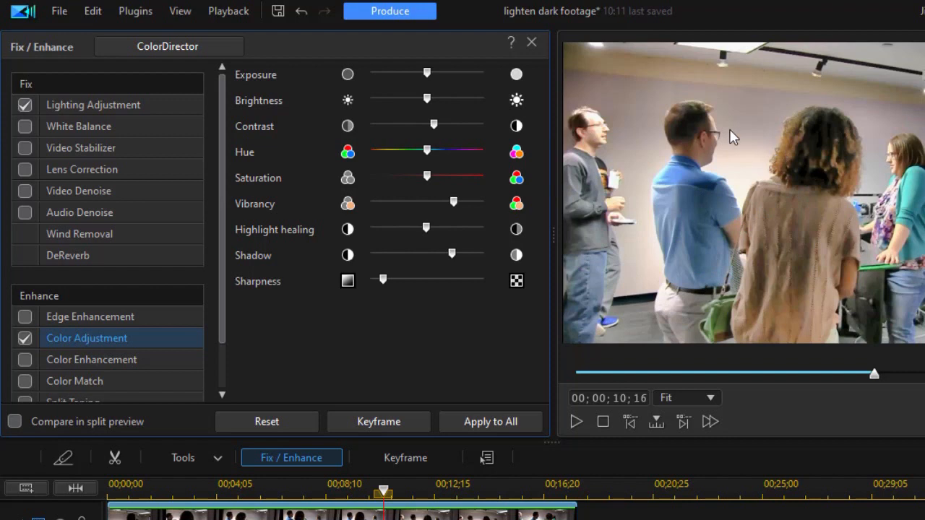
mouse_move(832, 252)
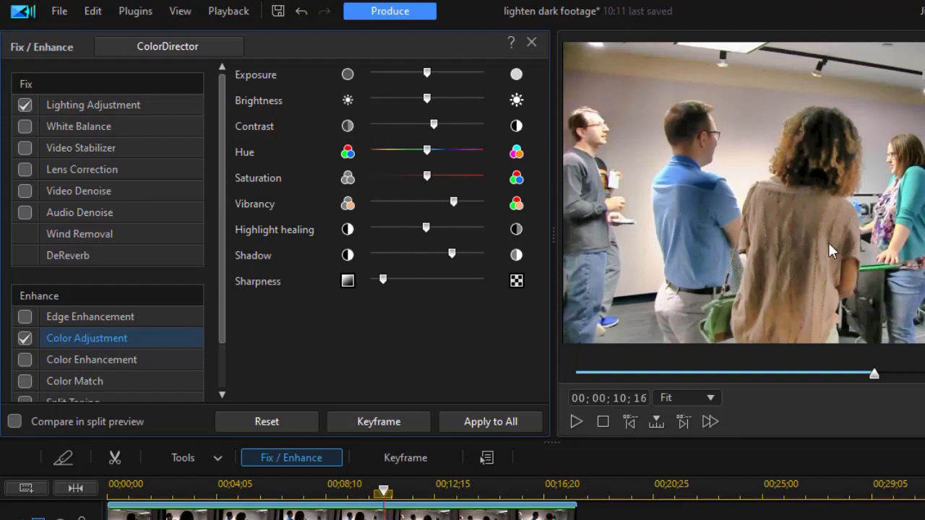